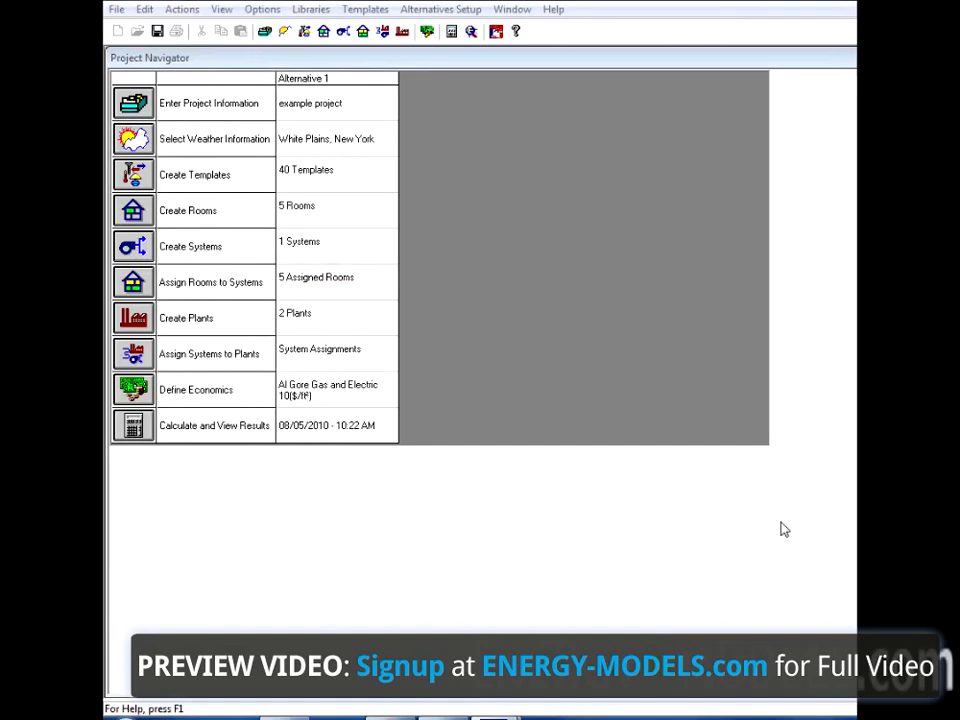
mouse_move(588, 414)
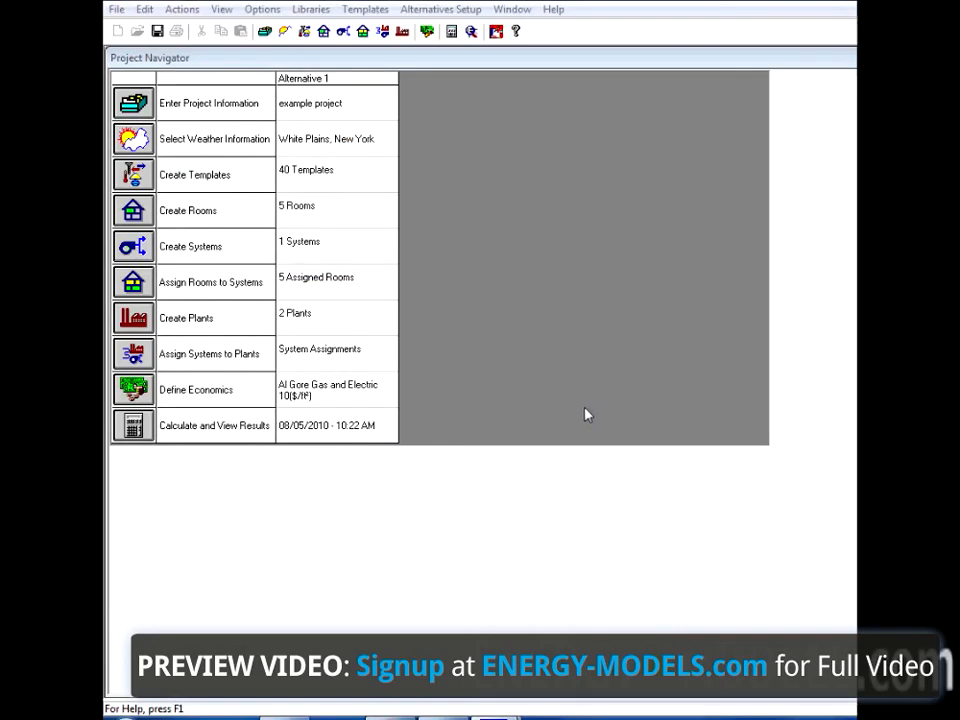
mouse_move(310, 8)
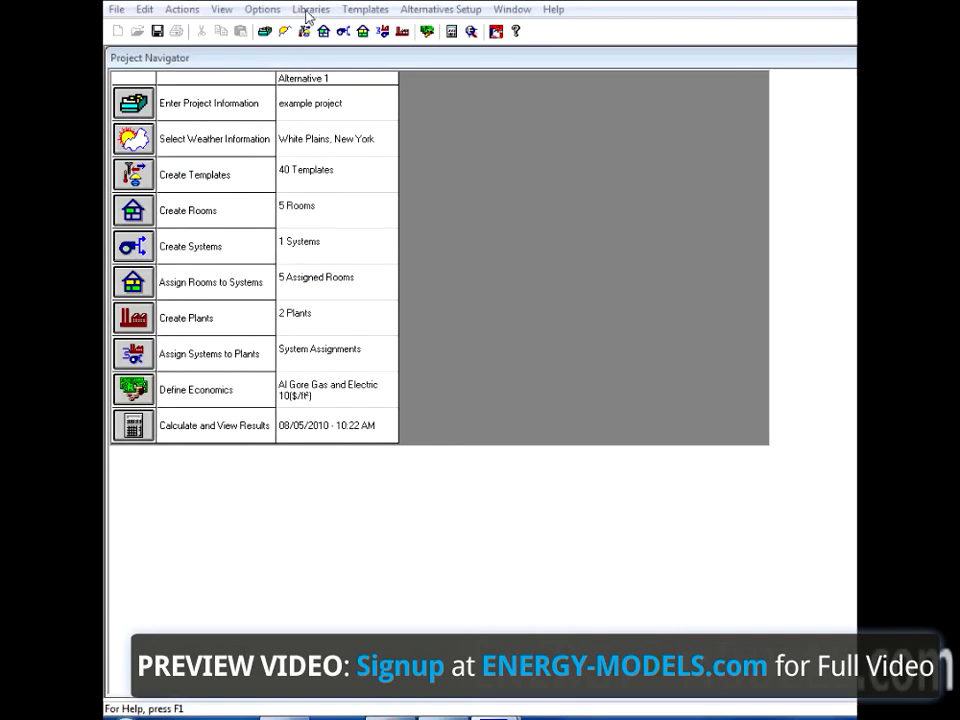
- From the Libraries menu, show the Cooling equipment library's Air-cooled chiller category and select Air Cooled Scroll Chiller
left_click(310, 8)
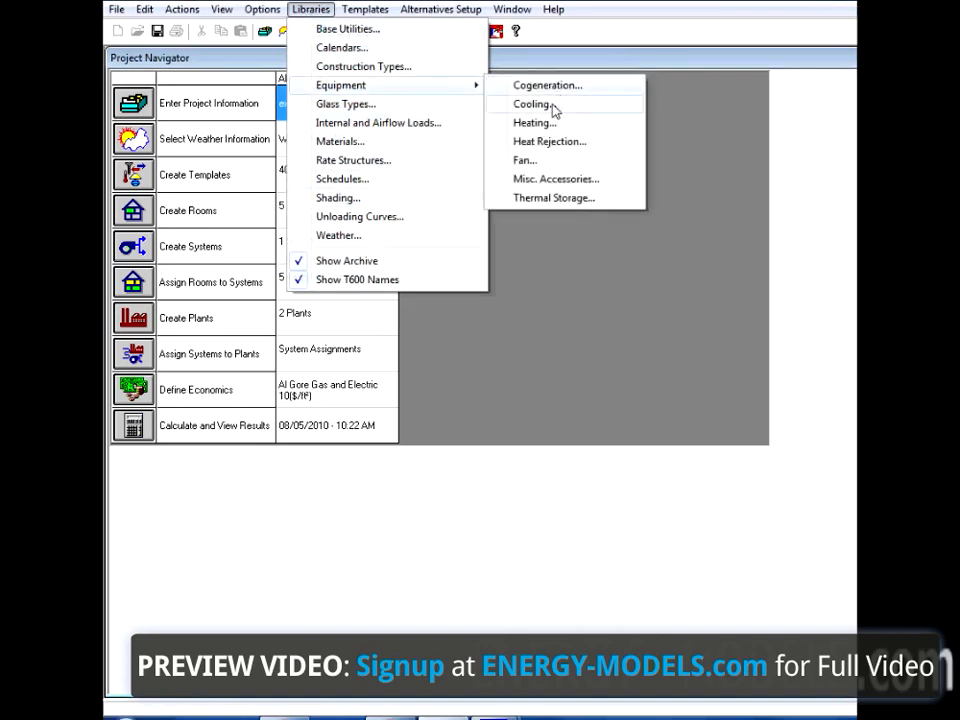
left_click(532, 104)
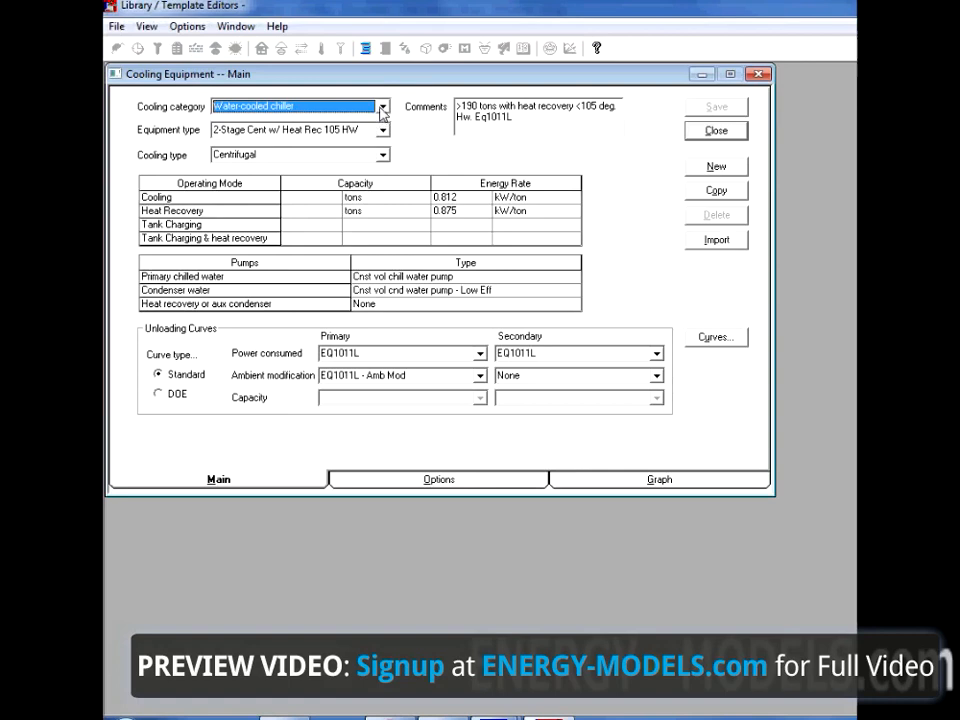
left_click(382, 106)
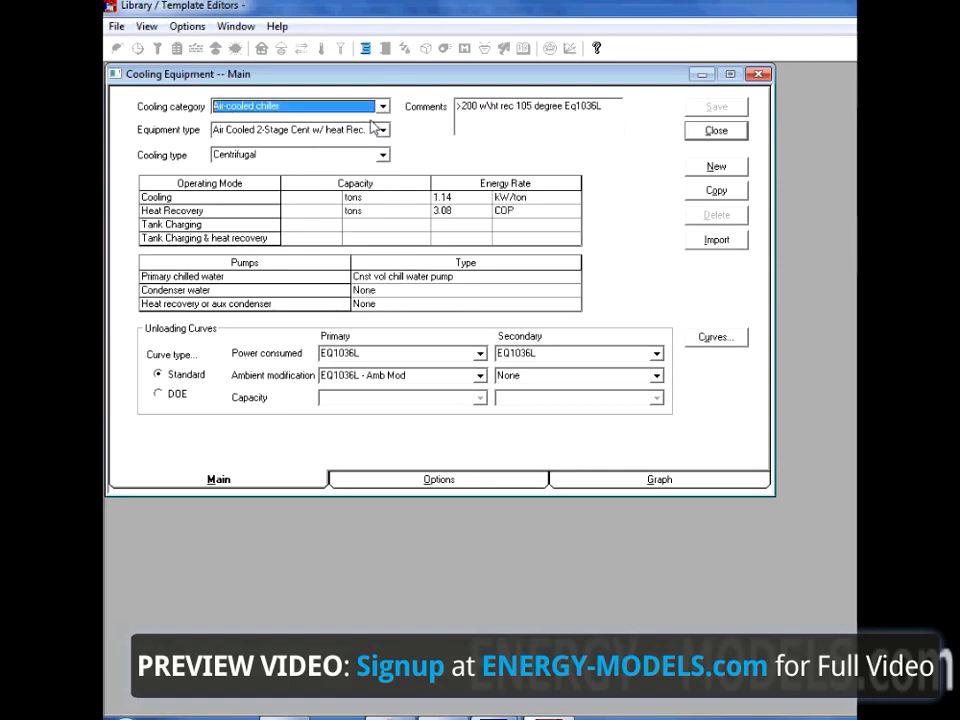
left_click(380, 130)
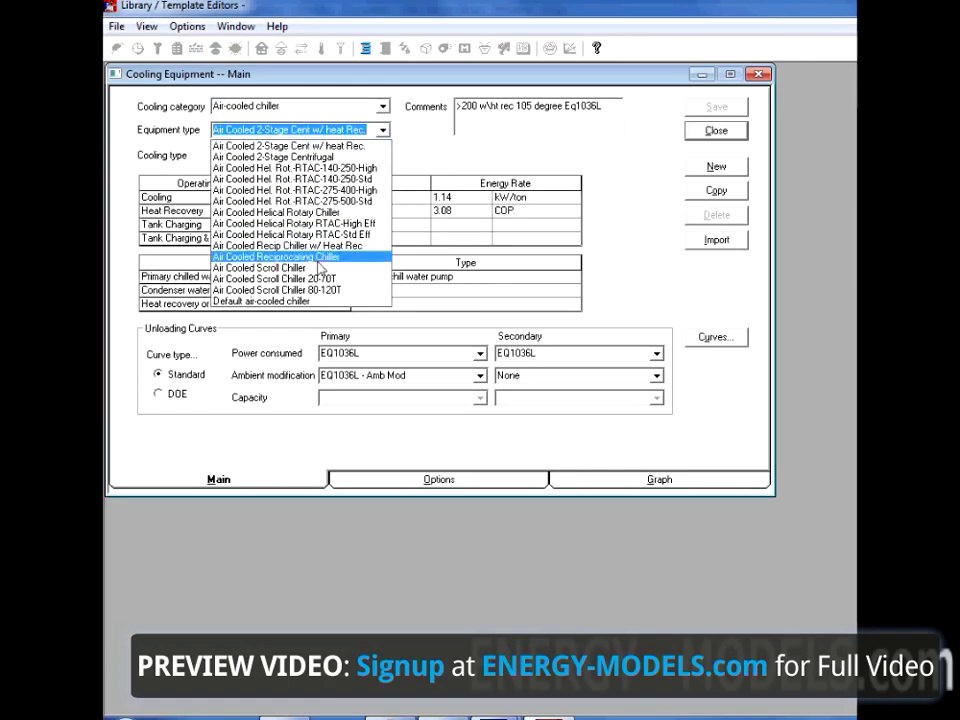
left_click(260, 268)
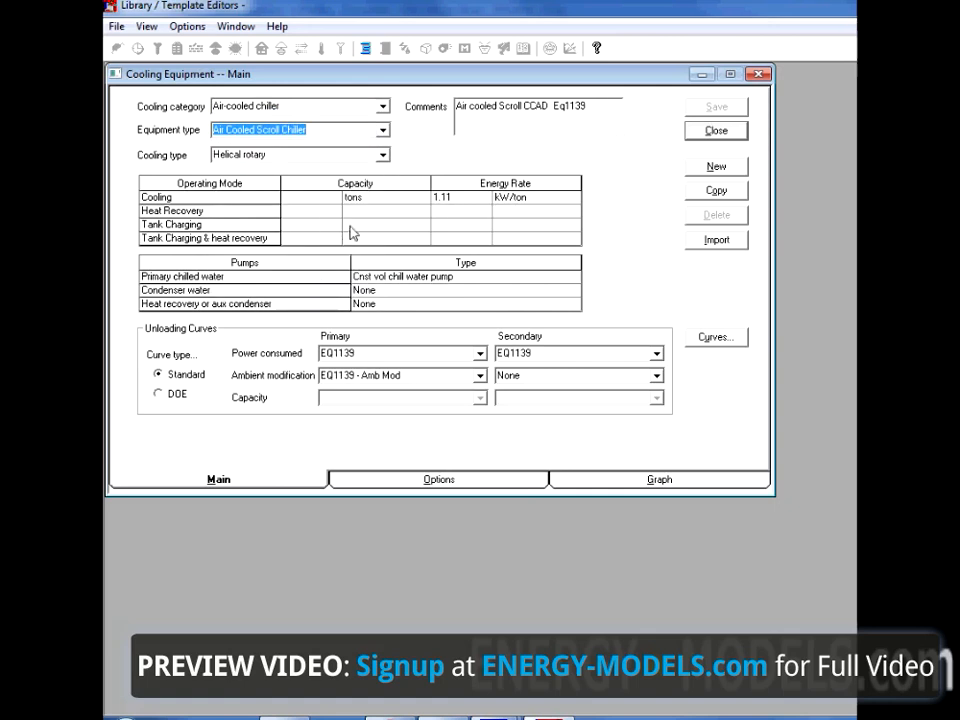
mouse_move(404, 228)
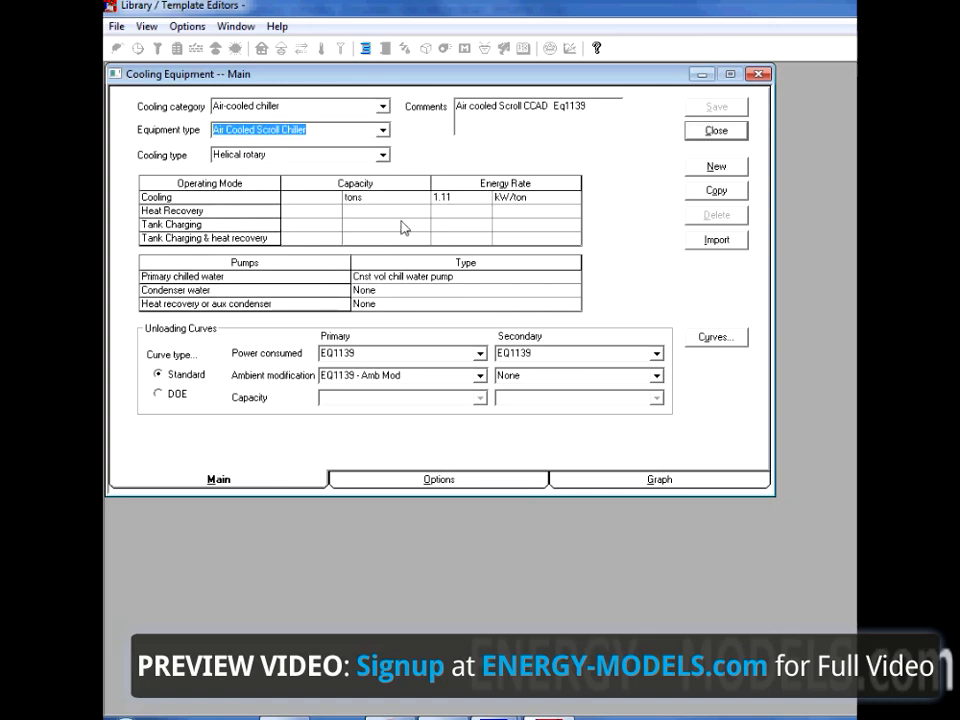
mouse_move(512, 208)
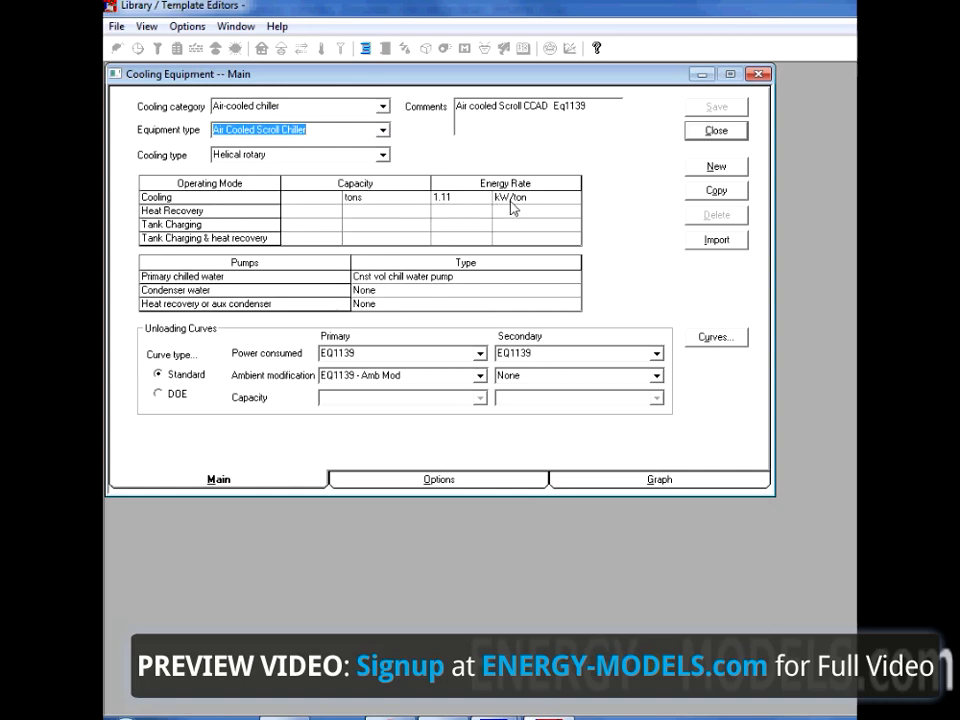
mouse_move(424, 198)
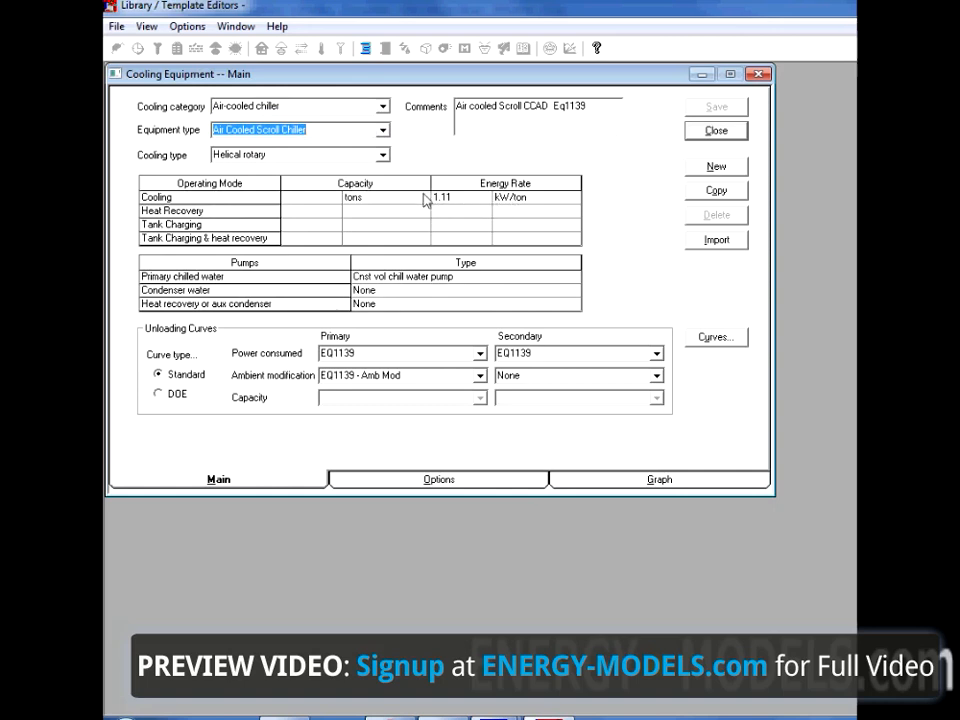
mouse_move(452, 216)
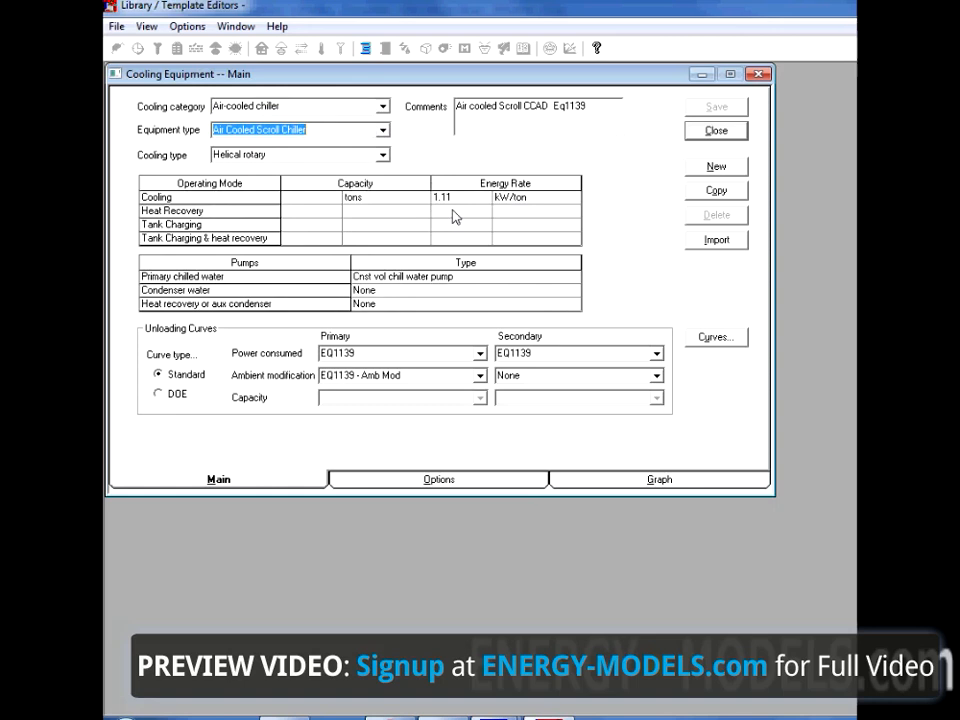